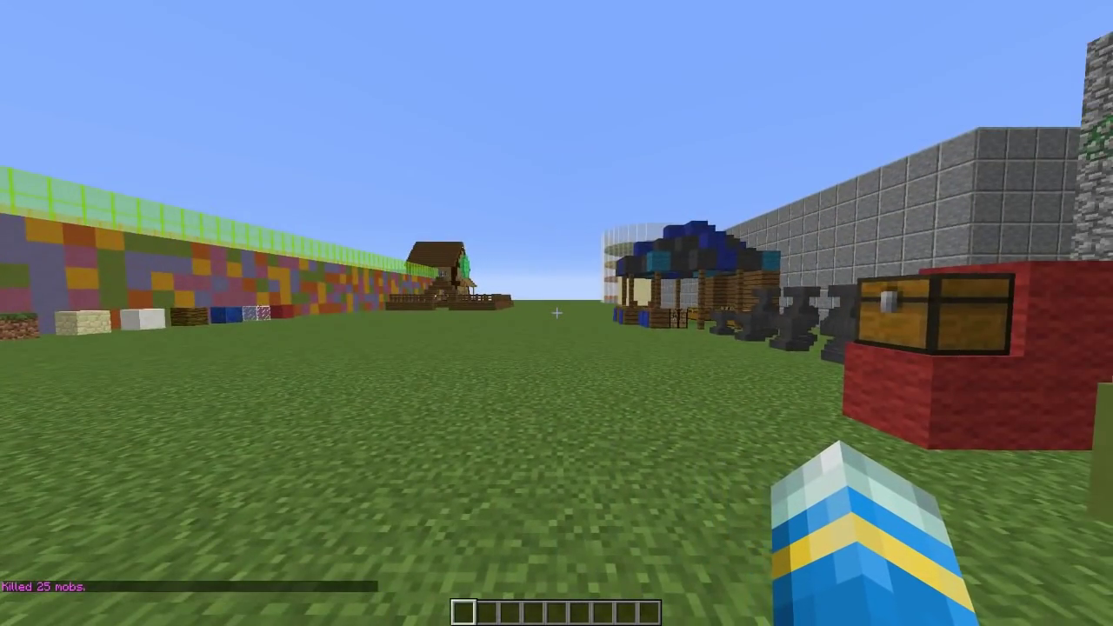
{"action": "mouse_move", "coordinate": [557, 313]}
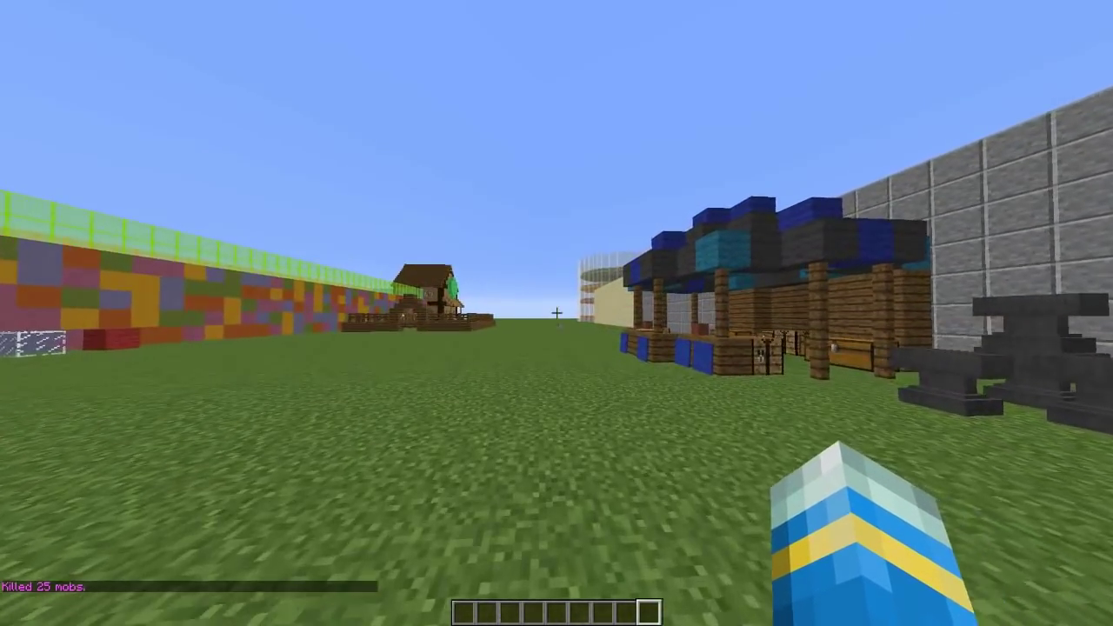
{"action": "mouse_move", "coordinate": [557, 313]}
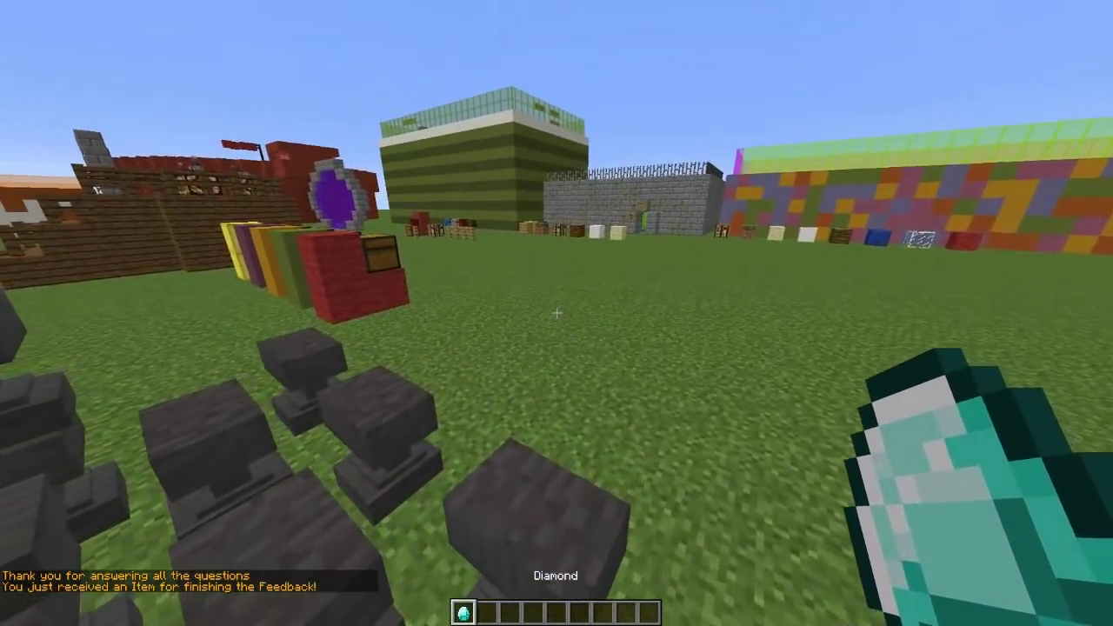
- Answer the remaining feedback questions in Minecraft and collect the diamond reward
{"action": "key", "text": "e"}
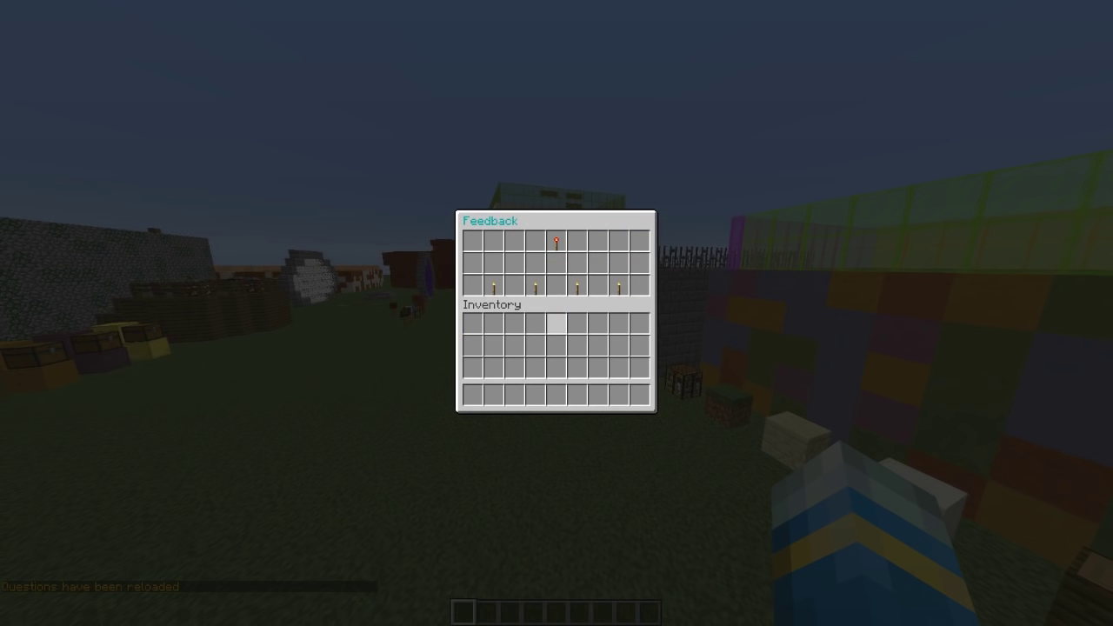
{"action": "mouse_move", "coordinate": [557, 242]}
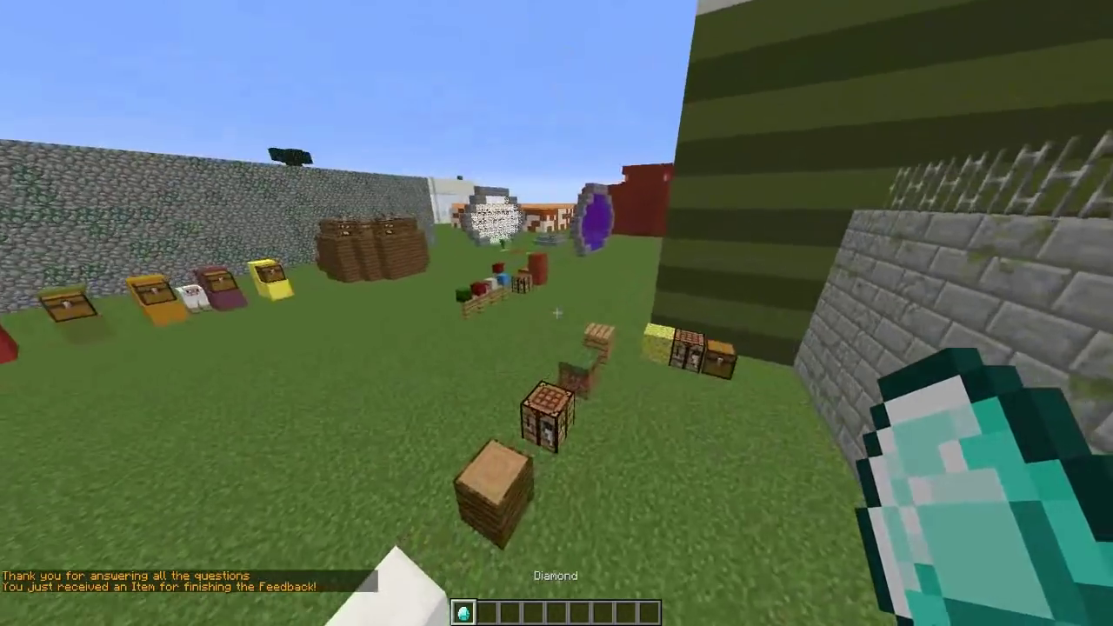
{"action": "mouse_move", "coordinate": [556, 313]}
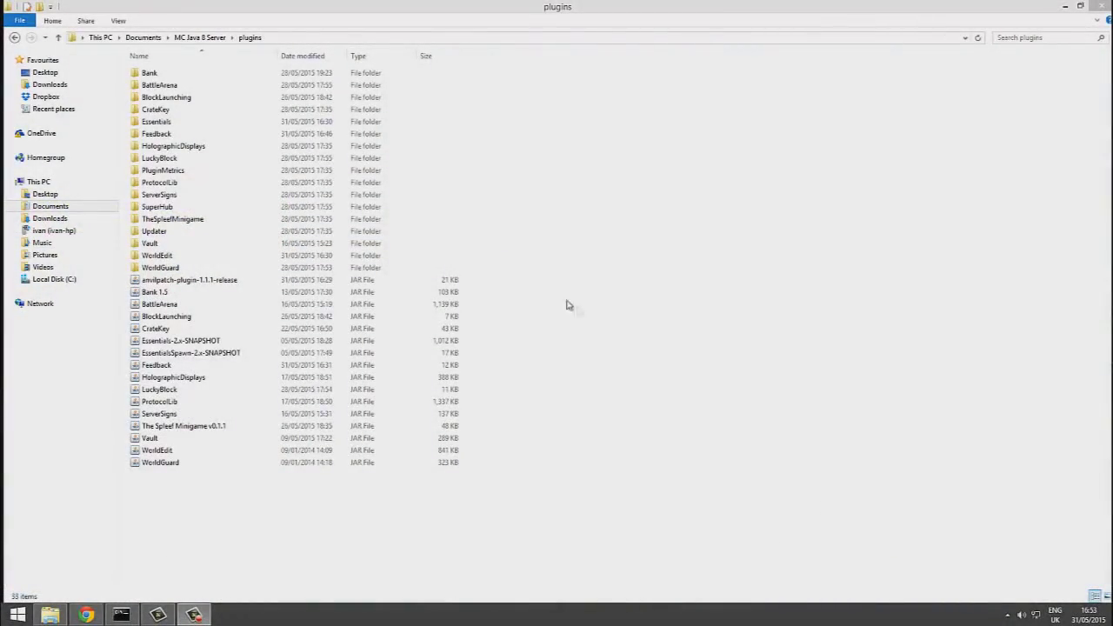
- Navigate into the server's plugins and enter the Feedback plugin folder
{"action": "left_click", "coordinate": [155, 293]}
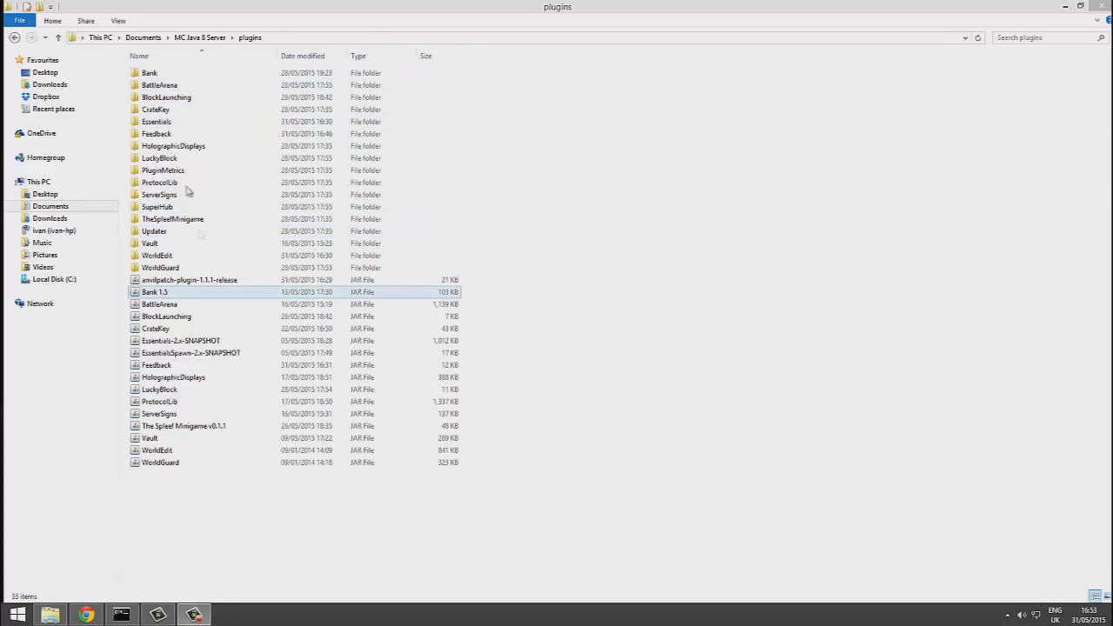
{"action": "double_click", "coordinate": [157, 133]}
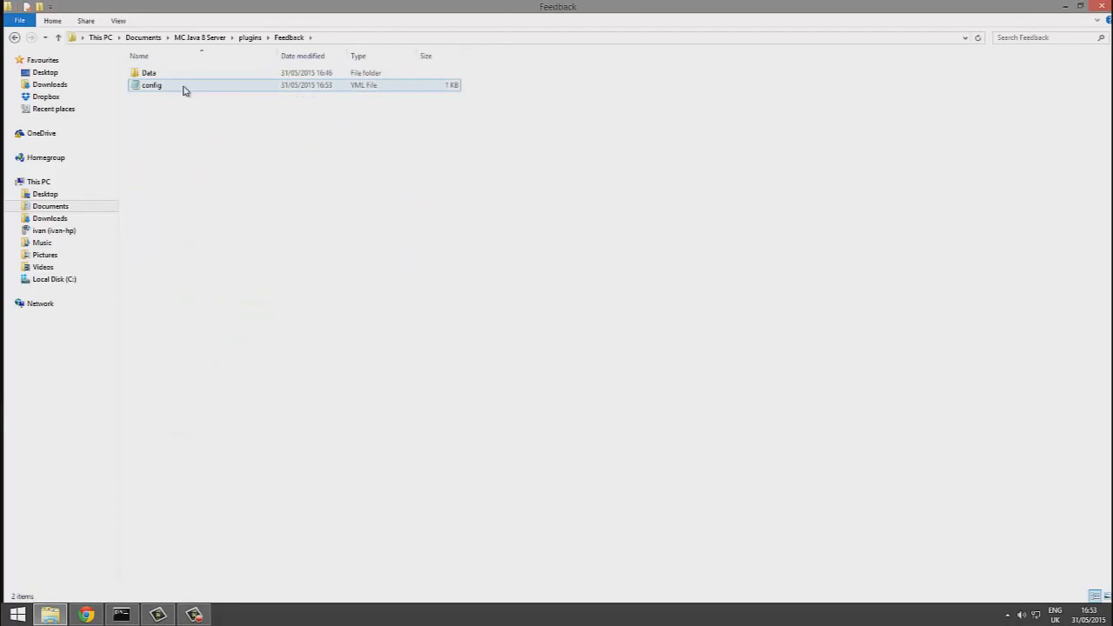
- Load config.yml in Notepad++ and review its Messages, Reward and Questions sections
{"action": "double_click", "coordinate": [151, 83]}
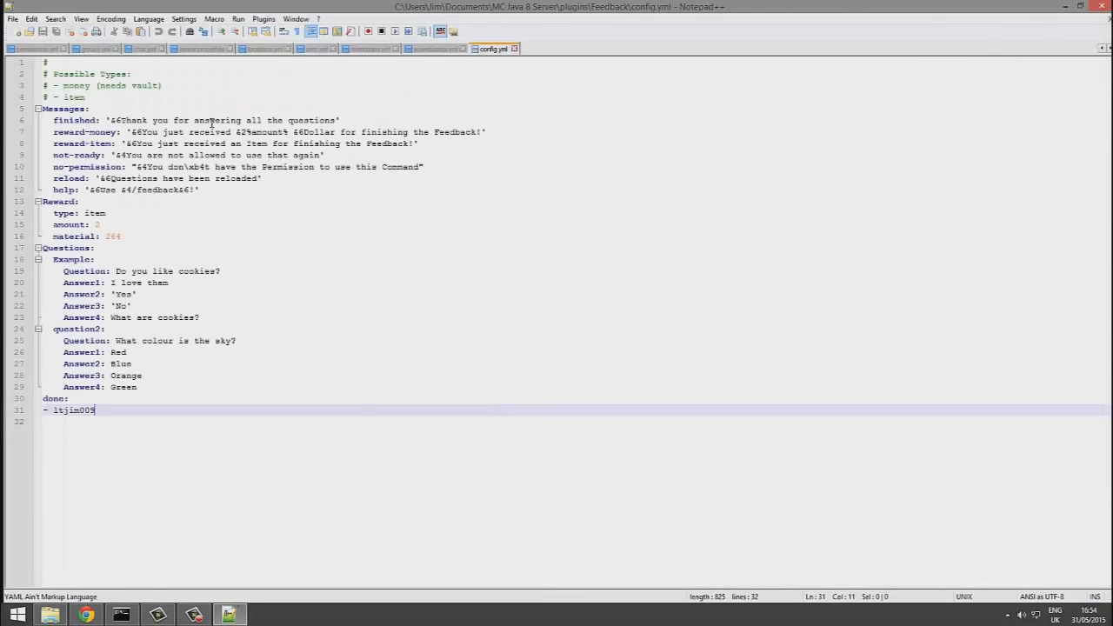
{"action": "mouse_move", "coordinate": [487, 201]}
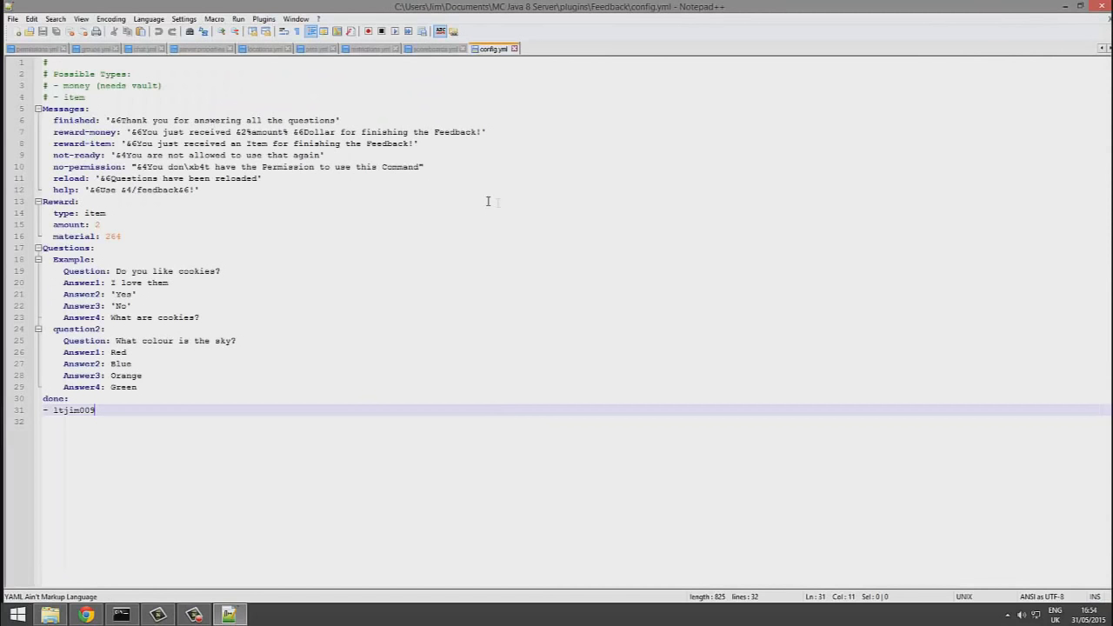
{"action": "left_click", "coordinate": [418, 142]}
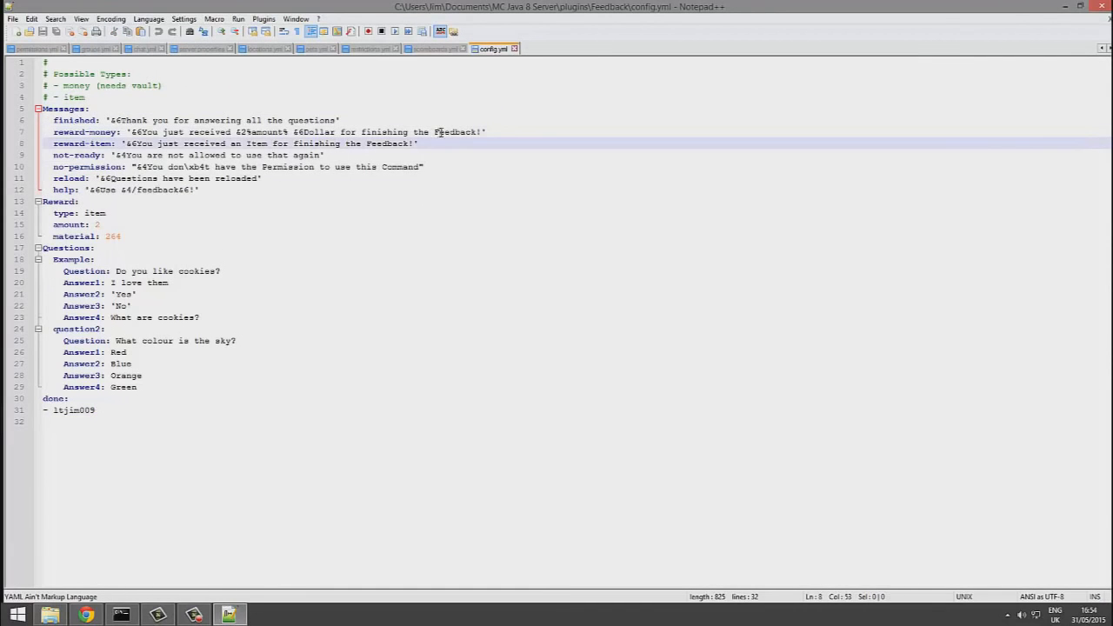
{"action": "mouse_move", "coordinate": [348, 179]}
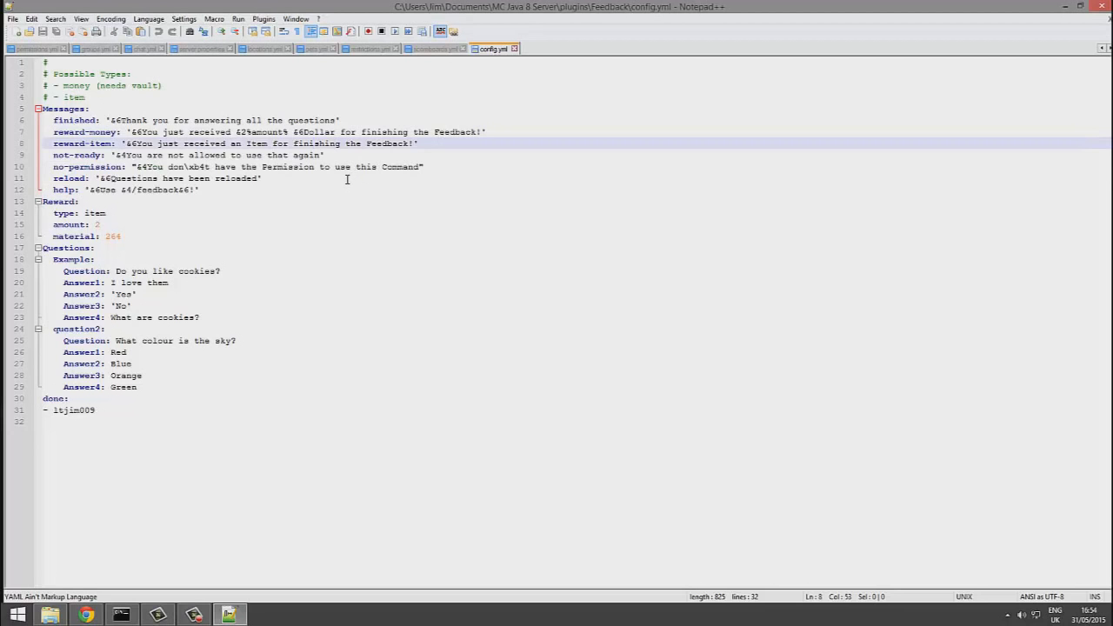
{"action": "mouse_move", "coordinate": [177, 272]}
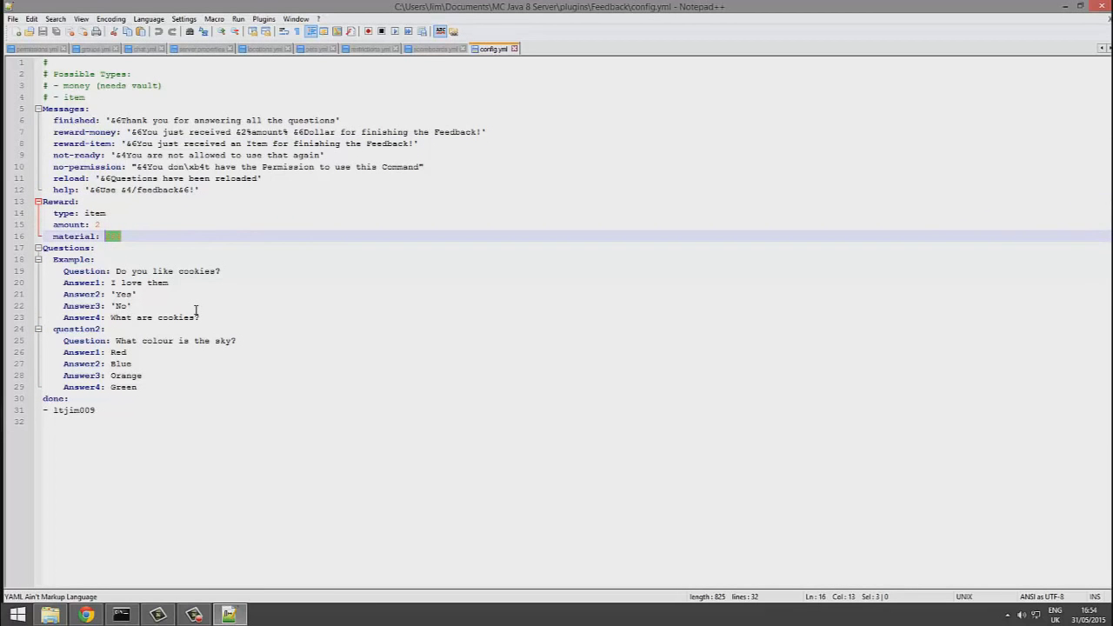
{"action": "mouse_move", "coordinate": [191, 308]}
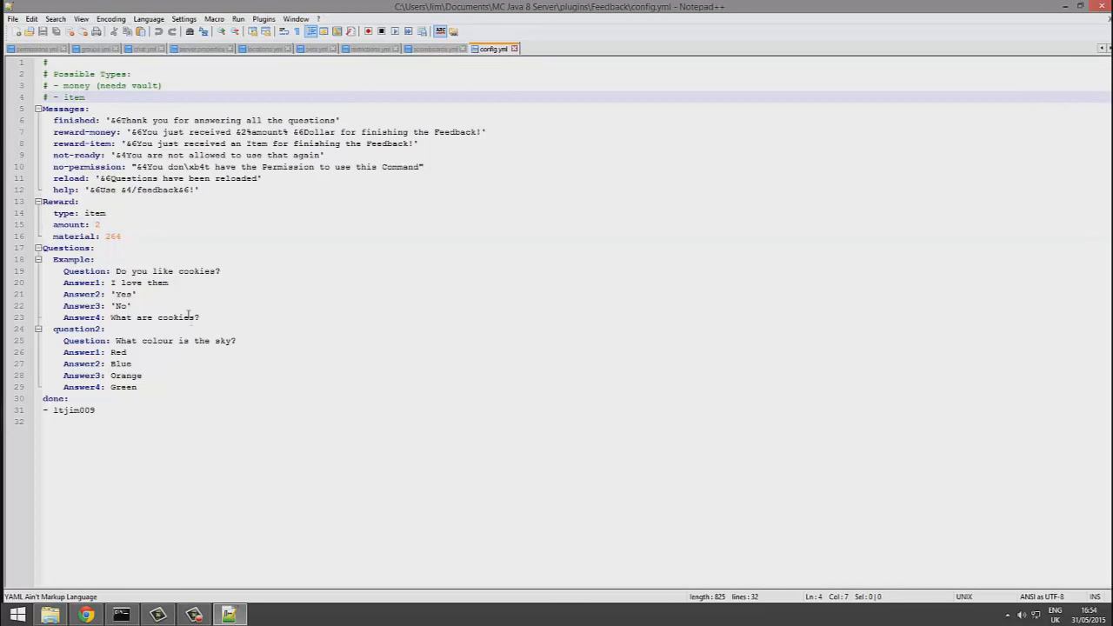
- Set the reward type to money with amount 200, removing the material line
{"action": "double_click", "coordinate": [94, 212]}
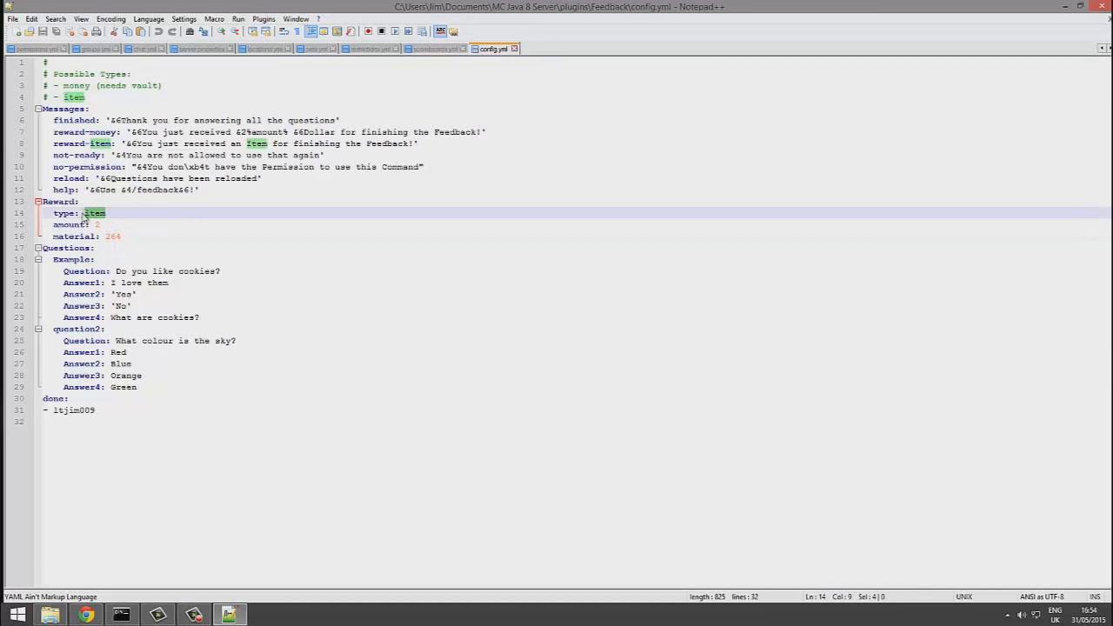
{"action": "type", "text": "money"}
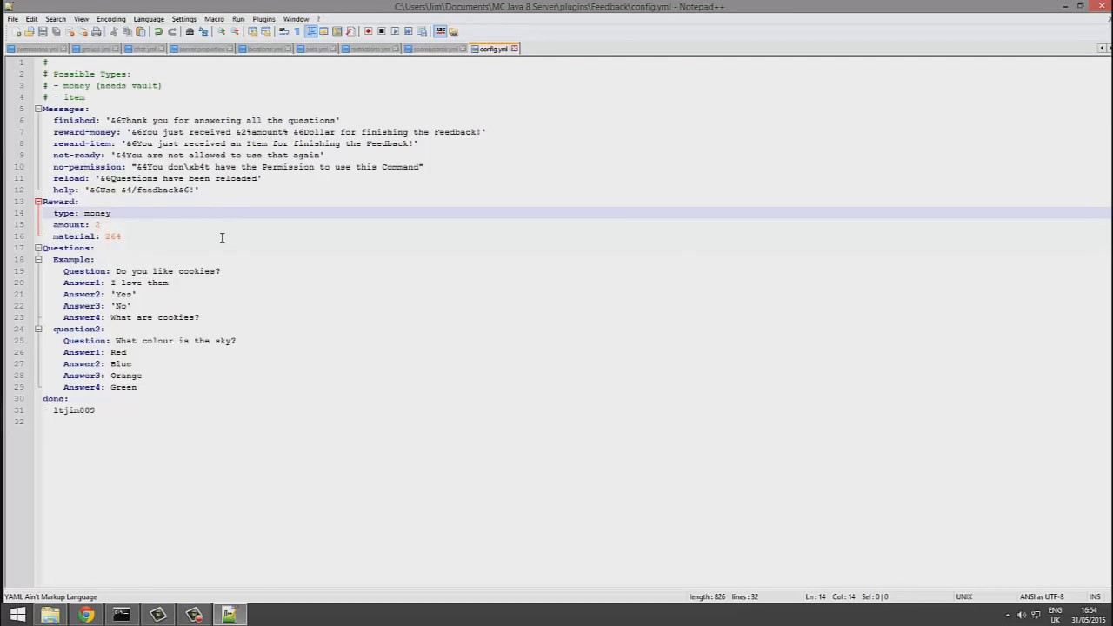
{"action": "type", "text": "000"}
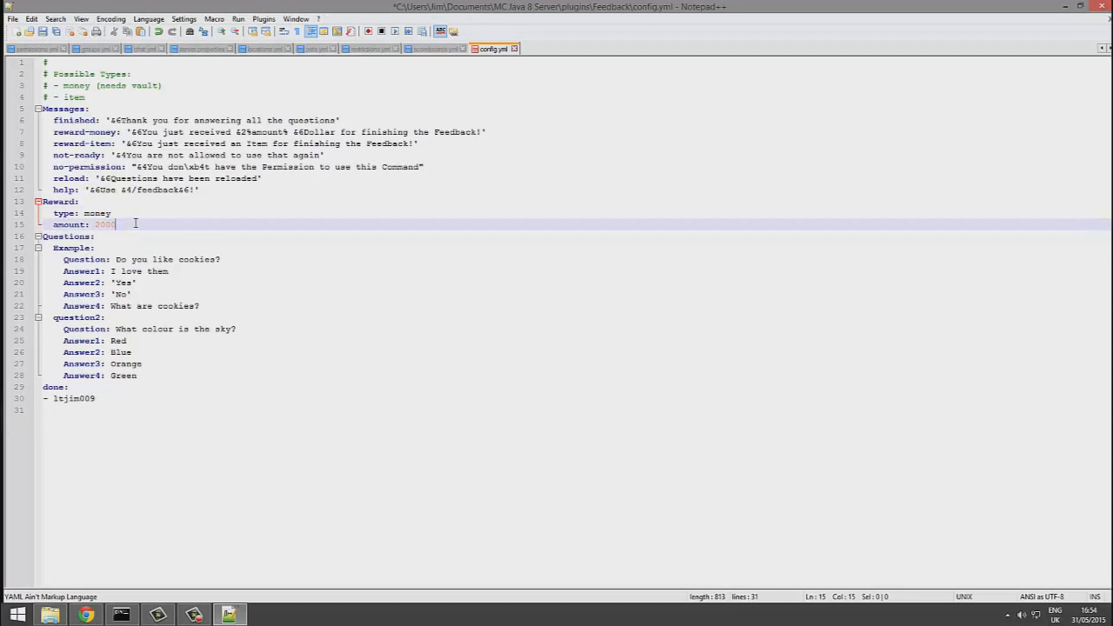
{"action": "key", "text": "Backspace"}
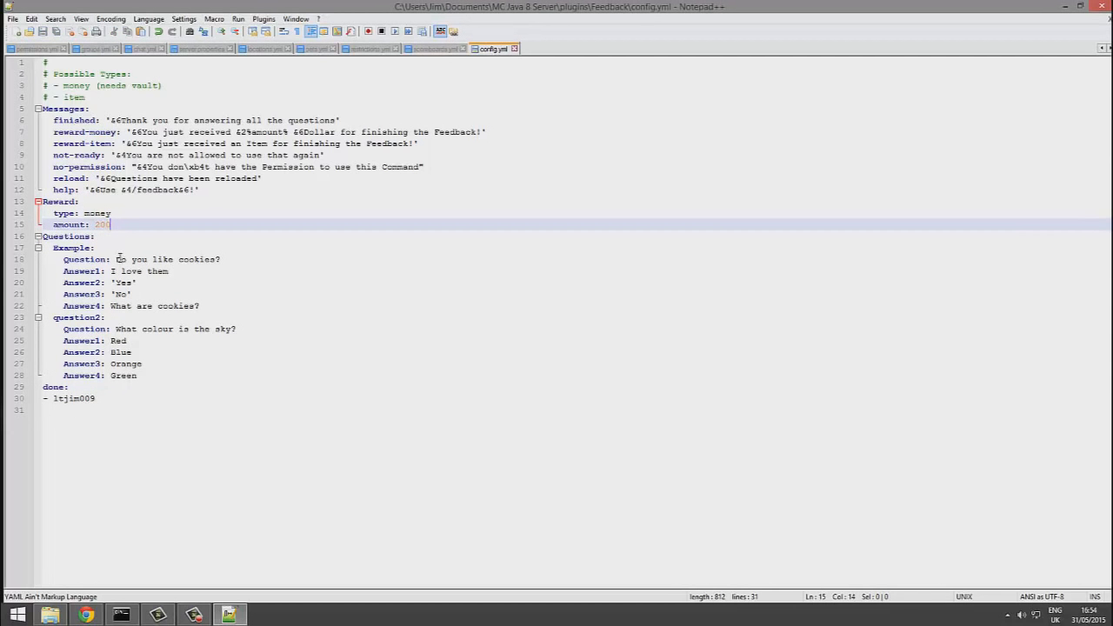
- Duplicate the question2 block below itself as a new question3 block
{"action": "left_click", "coordinate": [118, 306]}
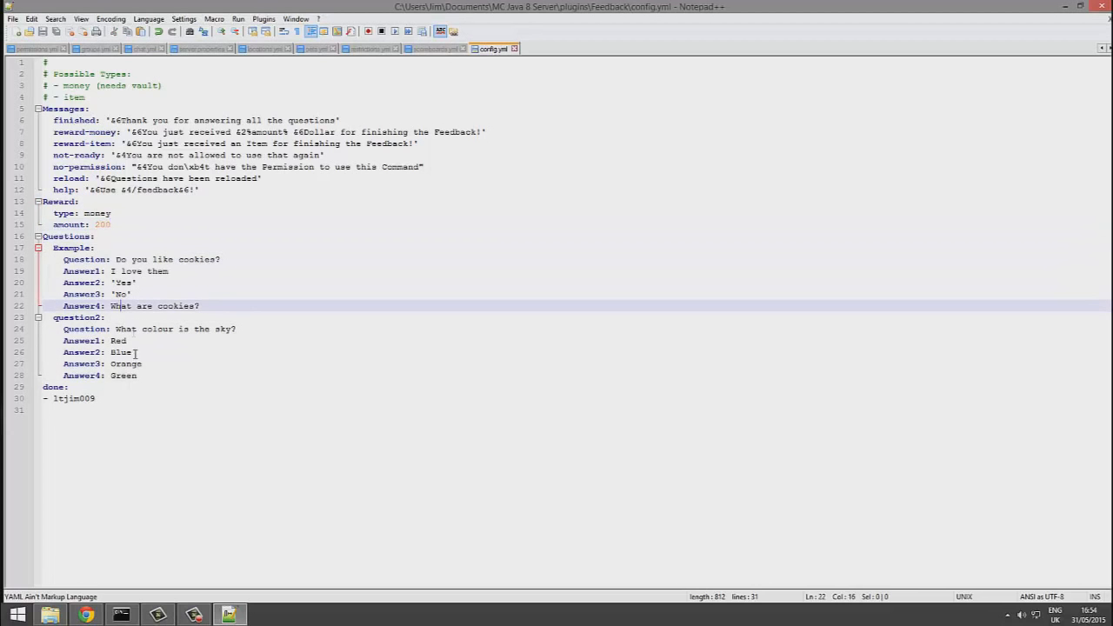
{"action": "left_click", "coordinate": [80, 316]}
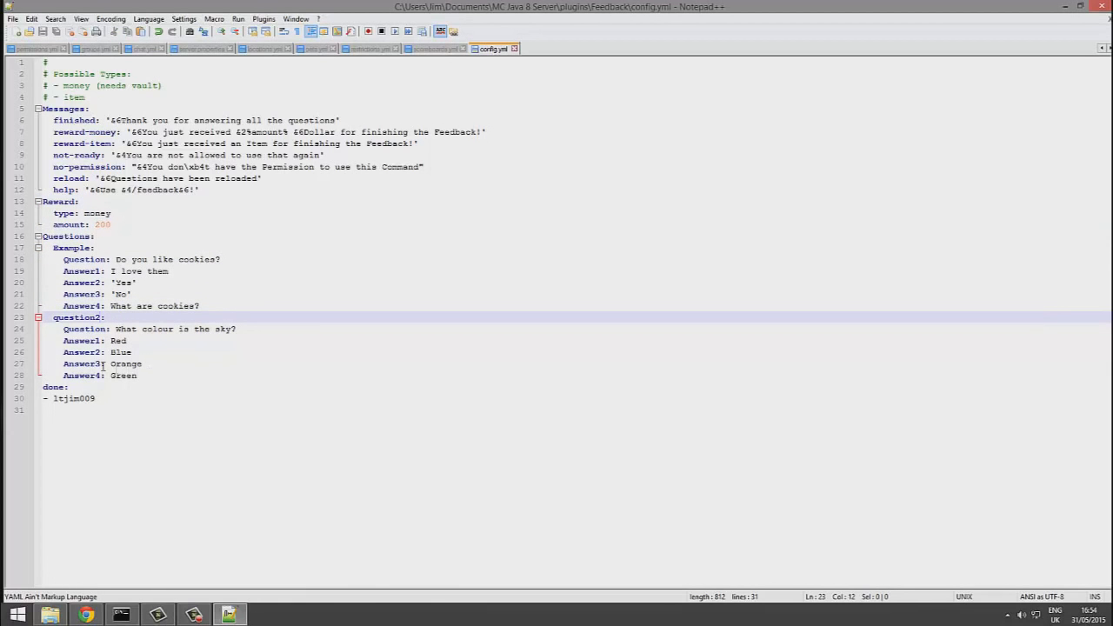
{"action": "key", "text": "enter"}
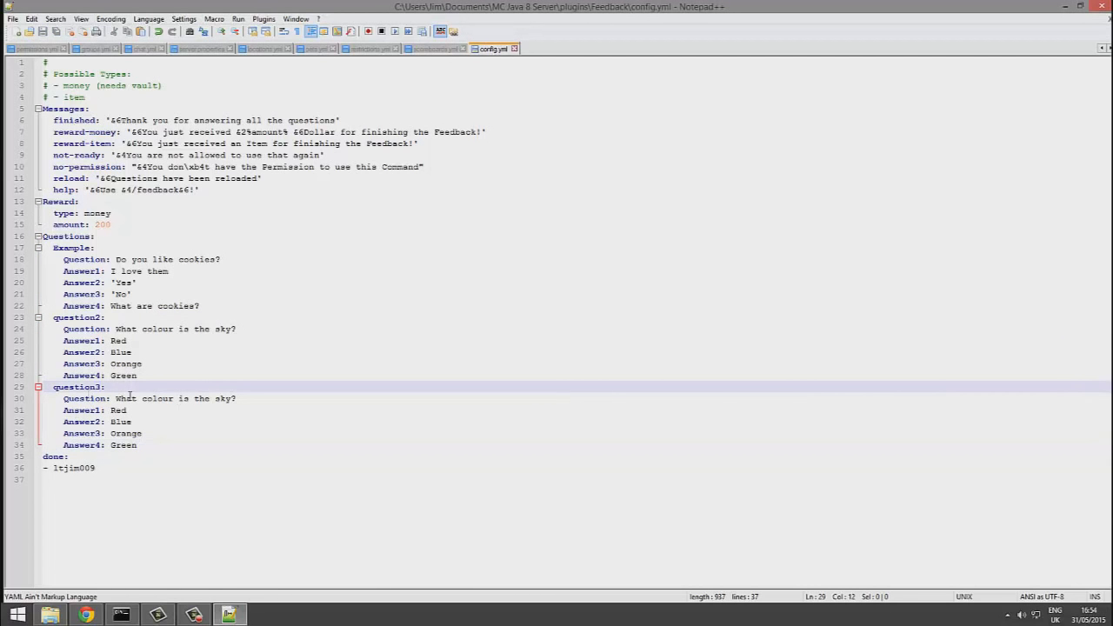
- Reword question3 to ask 'How do you like the new spawn'
{"action": "double_click", "coordinate": [174, 398]}
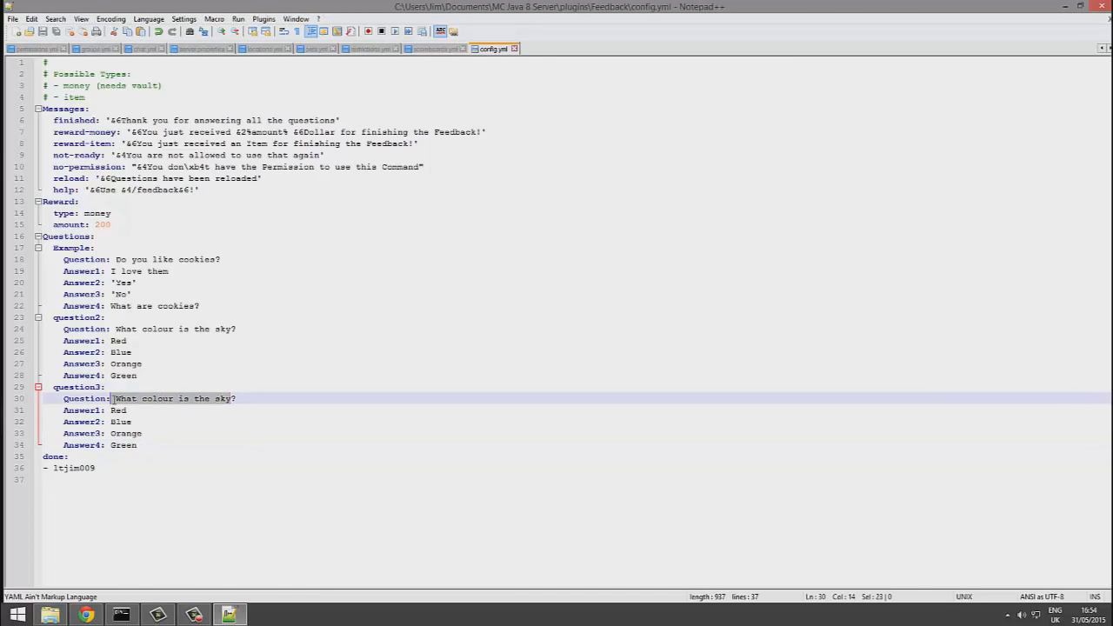
{"action": "type", "text": "How d?"}
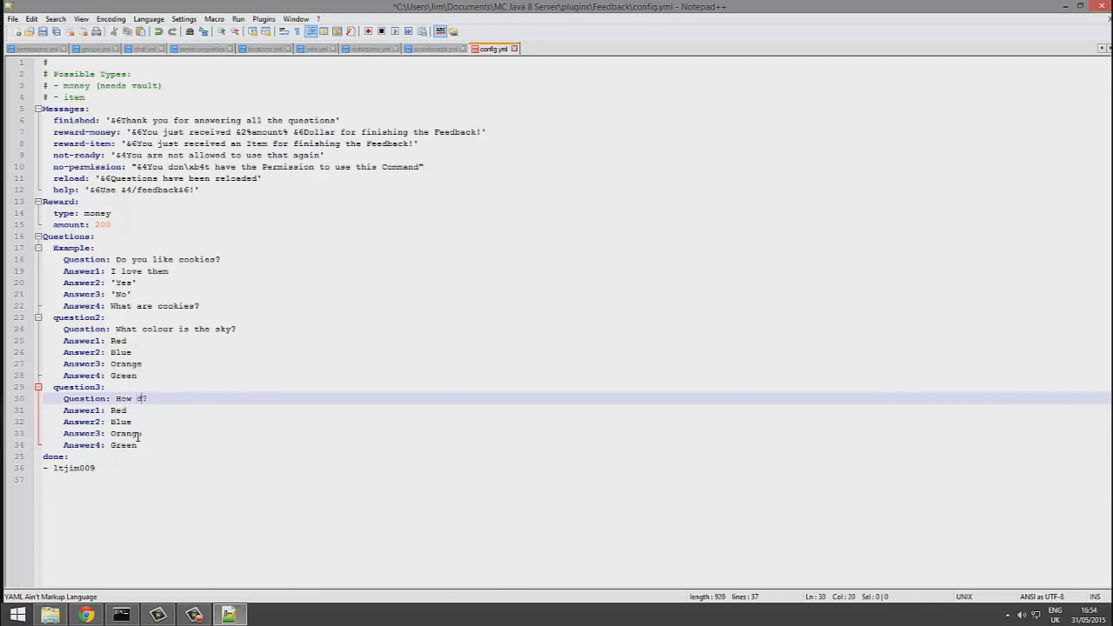
{"action": "type", "text": "o you like the new spawn"}
{"action": "left_click", "coordinate": [574, 433]}
{"action": "type", "text": "No"}
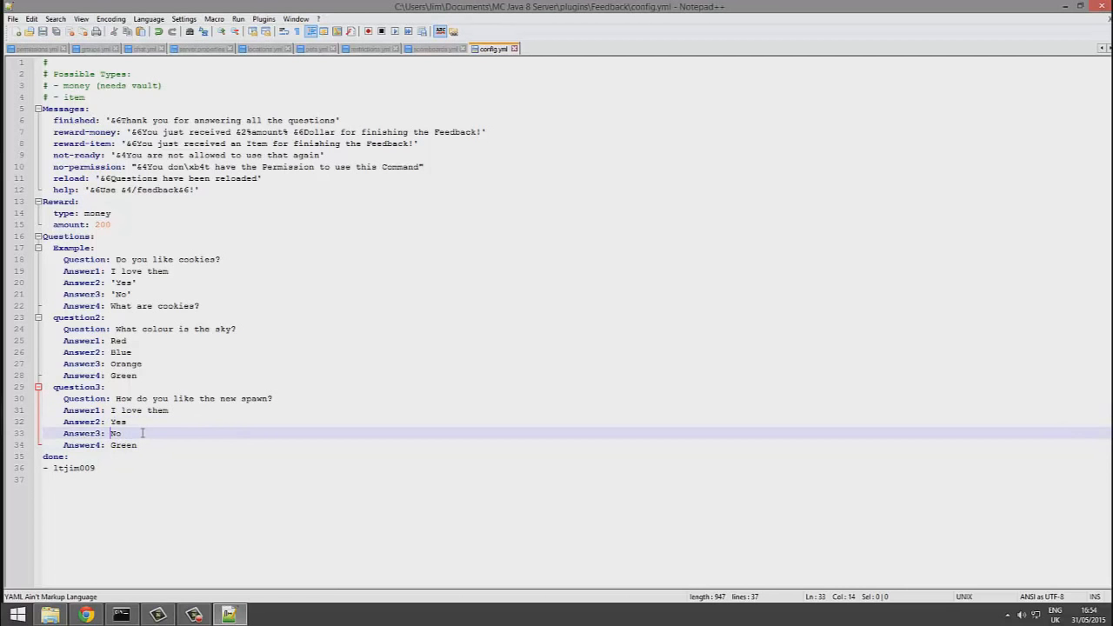
- Set question3's answers to I love them, Yes, No and nope
{"action": "double_click", "coordinate": [122, 445]}
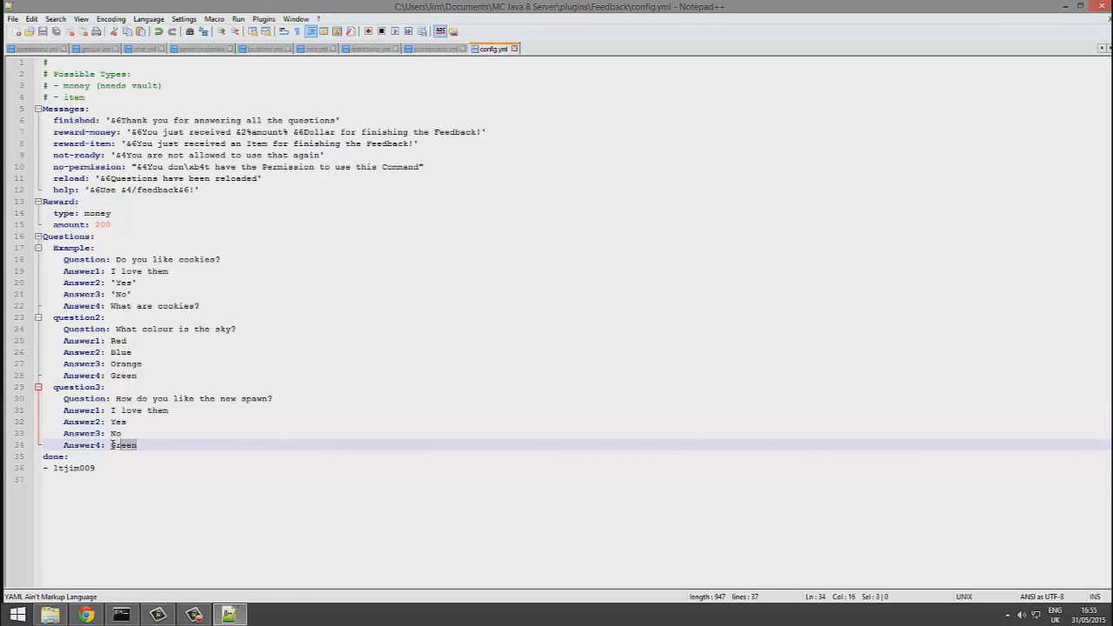
{"action": "type", "text": "nope"}
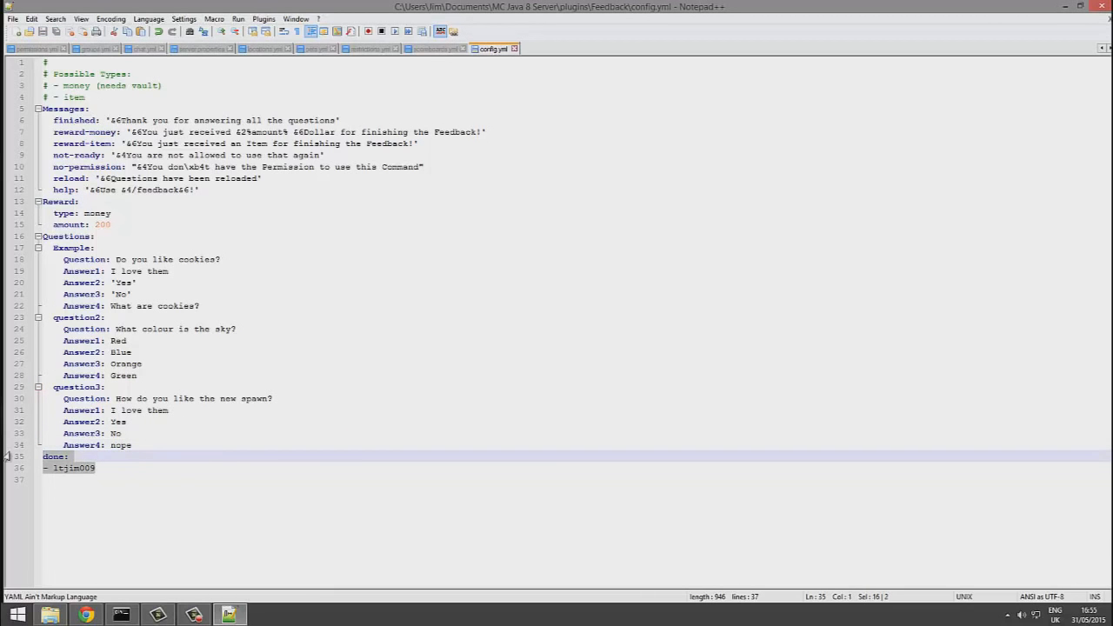
{"action": "left_click", "coordinate": [73, 468]}
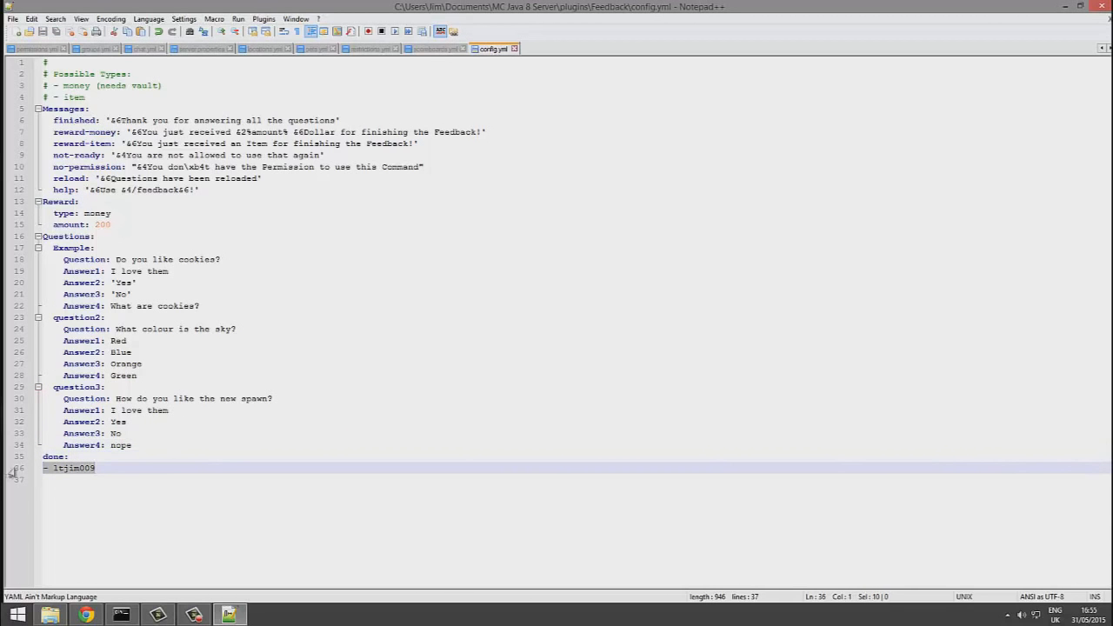